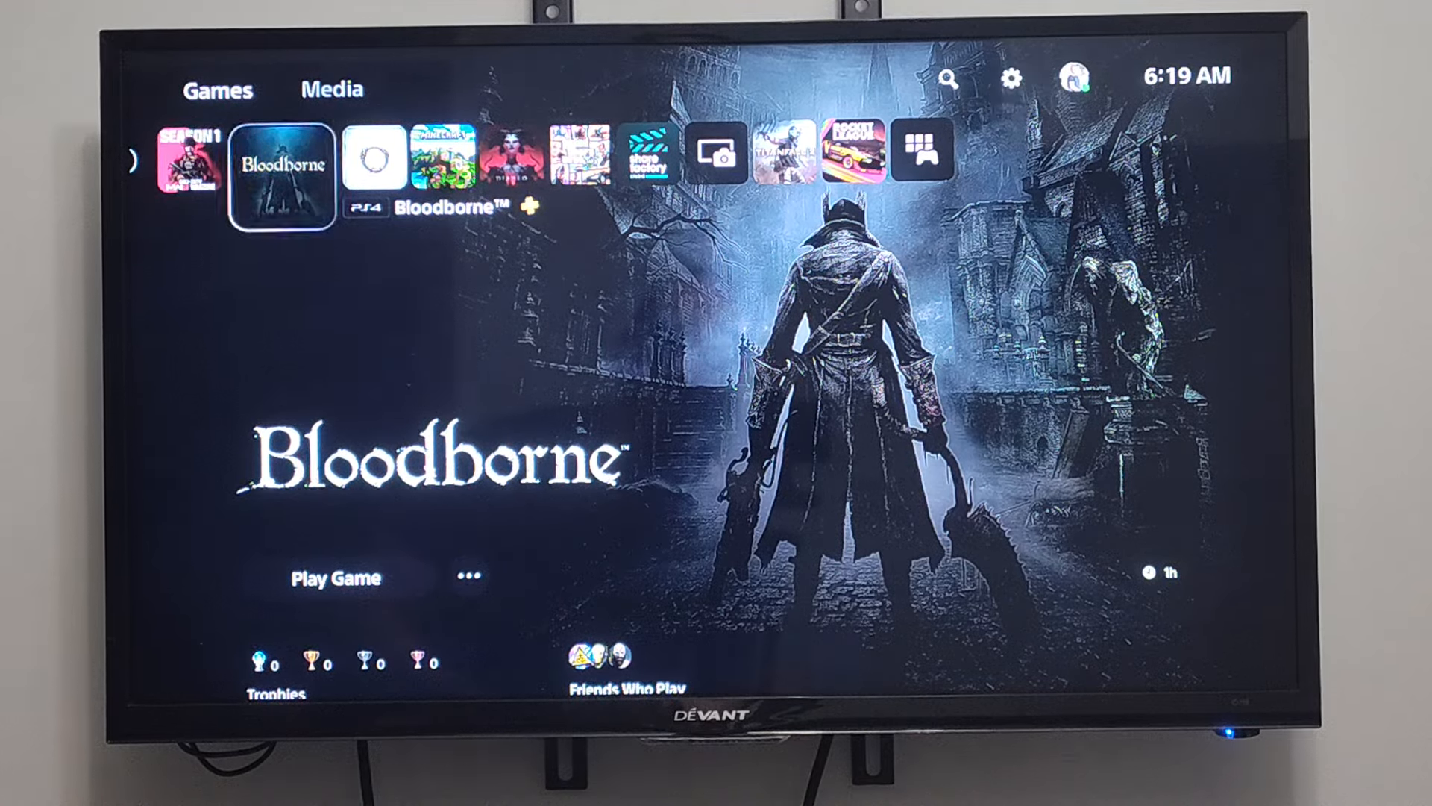
Go from the game library to Settings > Storage and list console-stored games and apps.
left_click(465, 577)
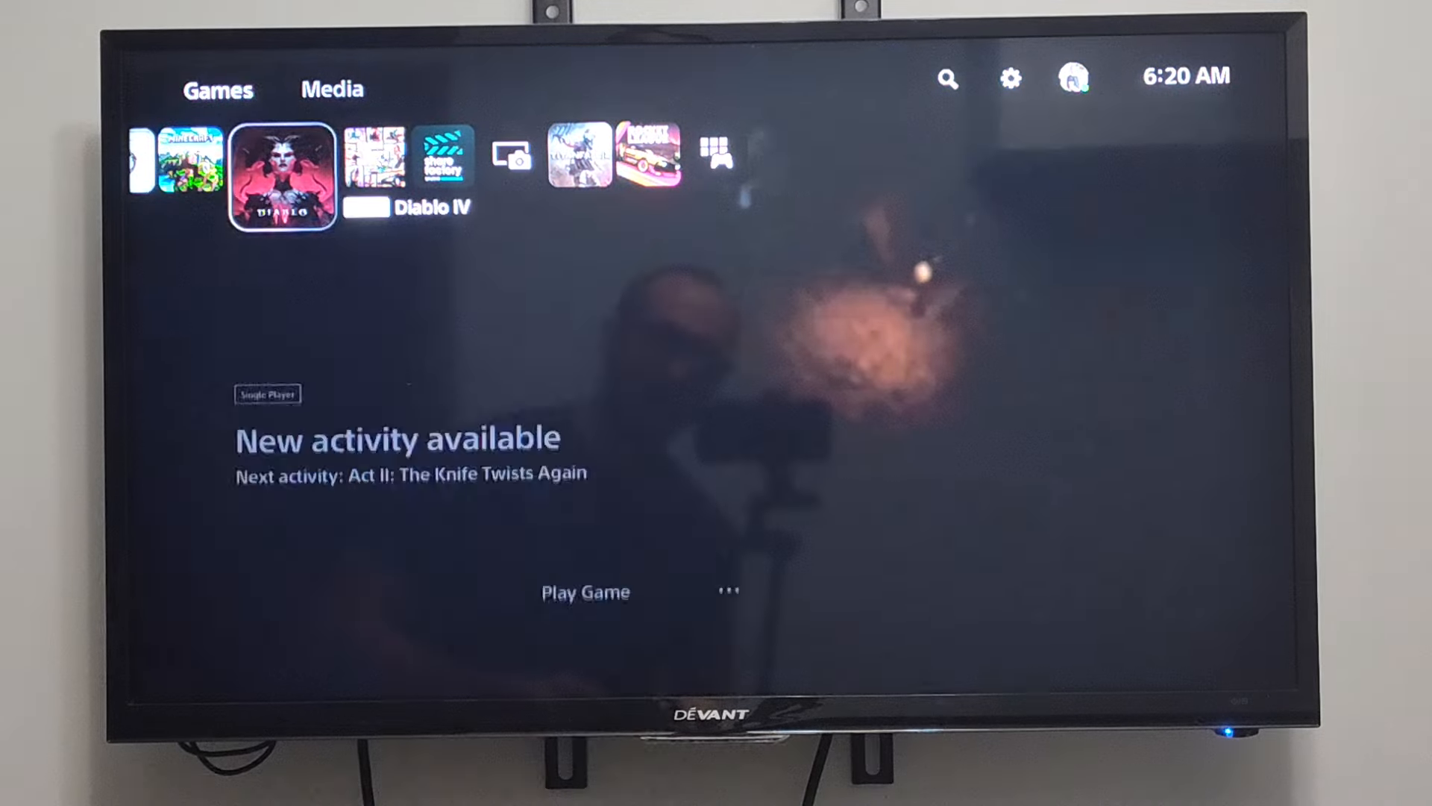
left_click(1008, 79)
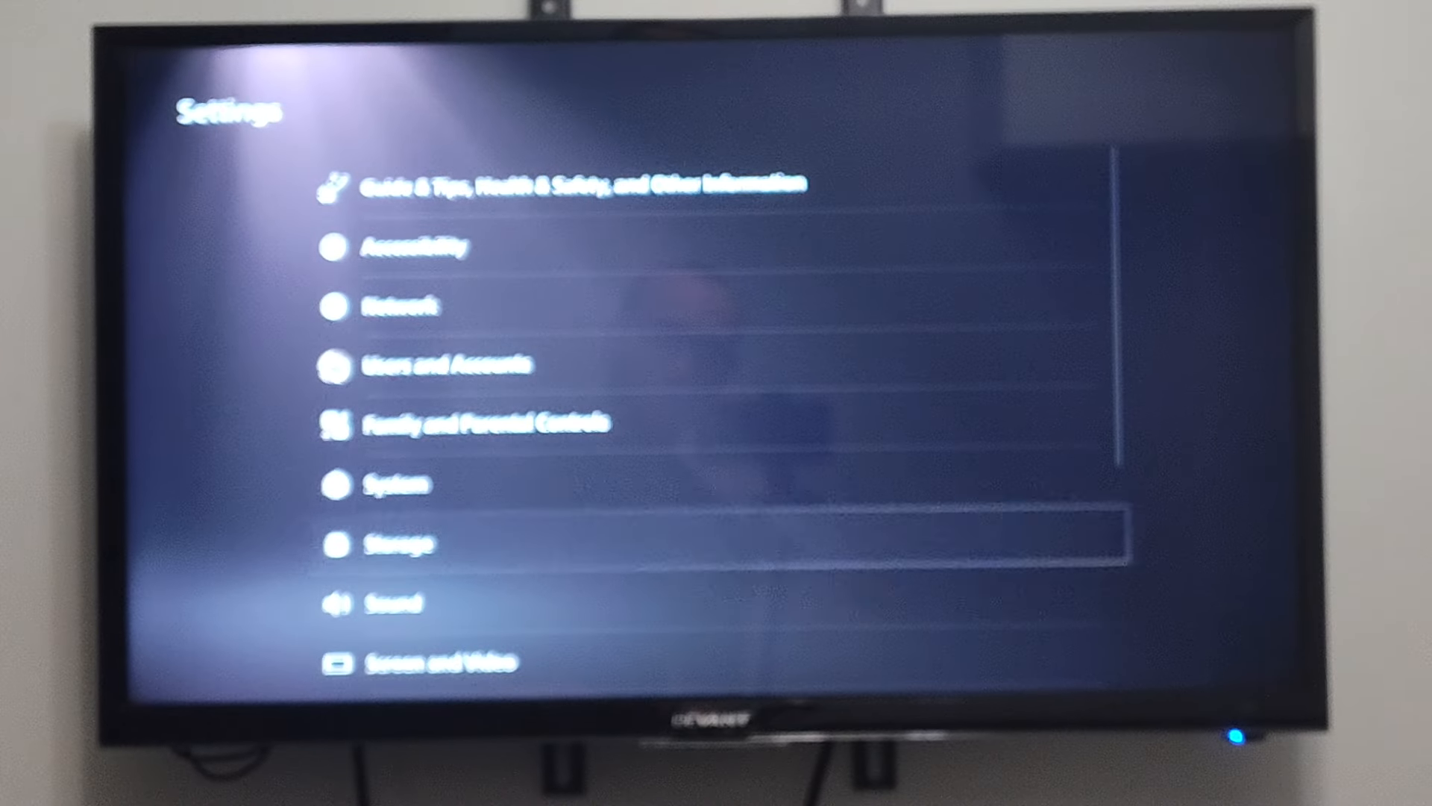
left_click(402, 545)
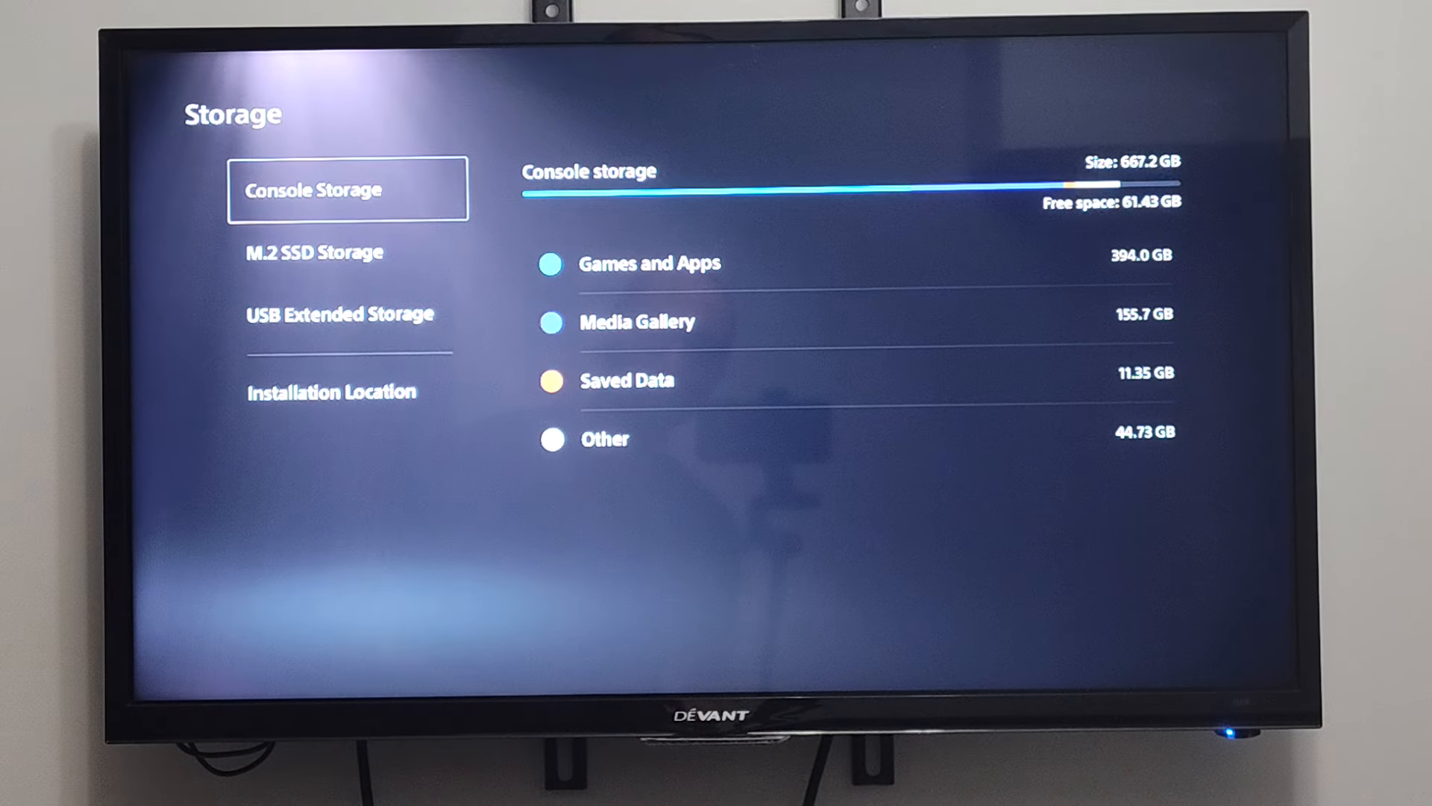
left_click(313, 252)
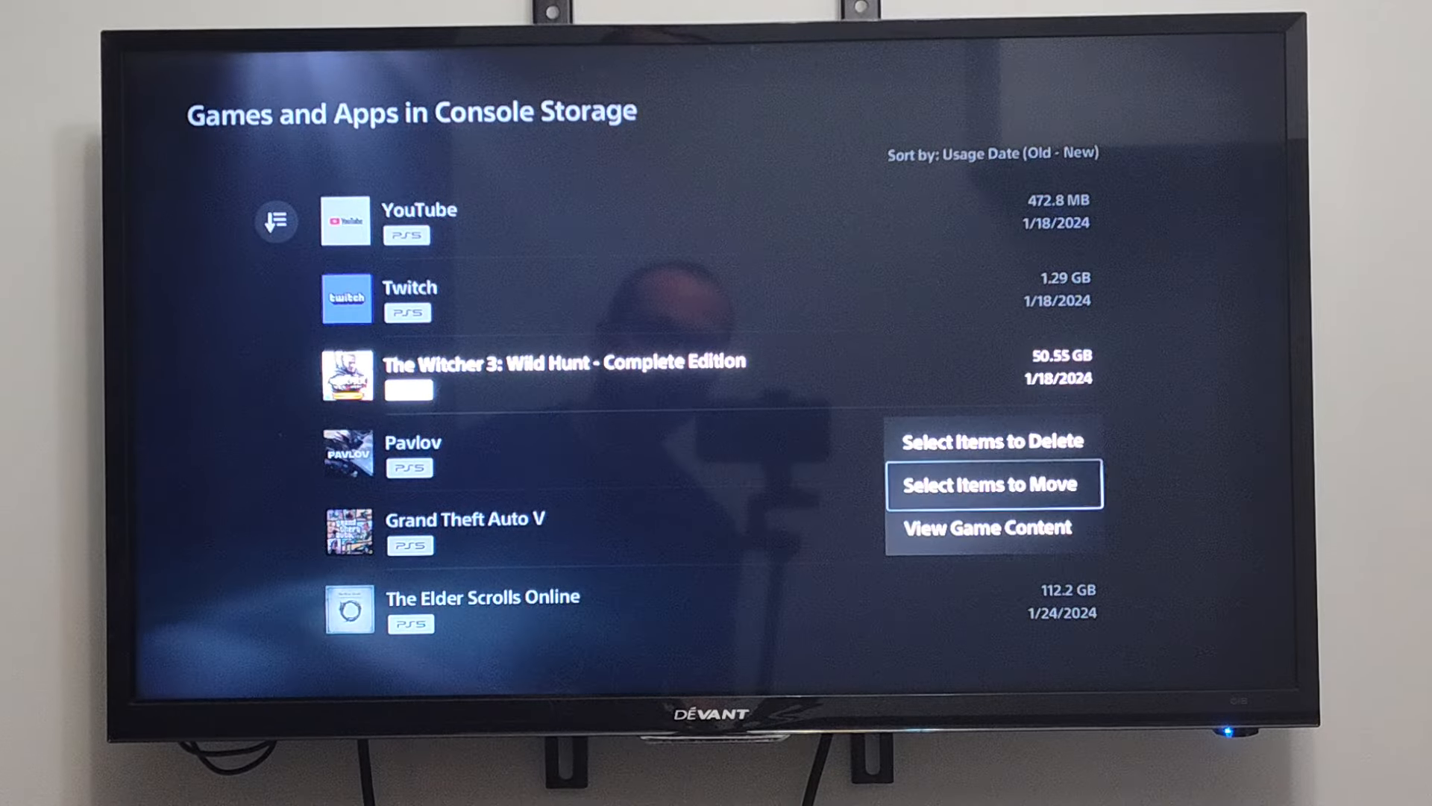
Return to Storage and view M.2 SSD usage: 1.01 TB, 81.30 GB free.
left_click(993, 484)
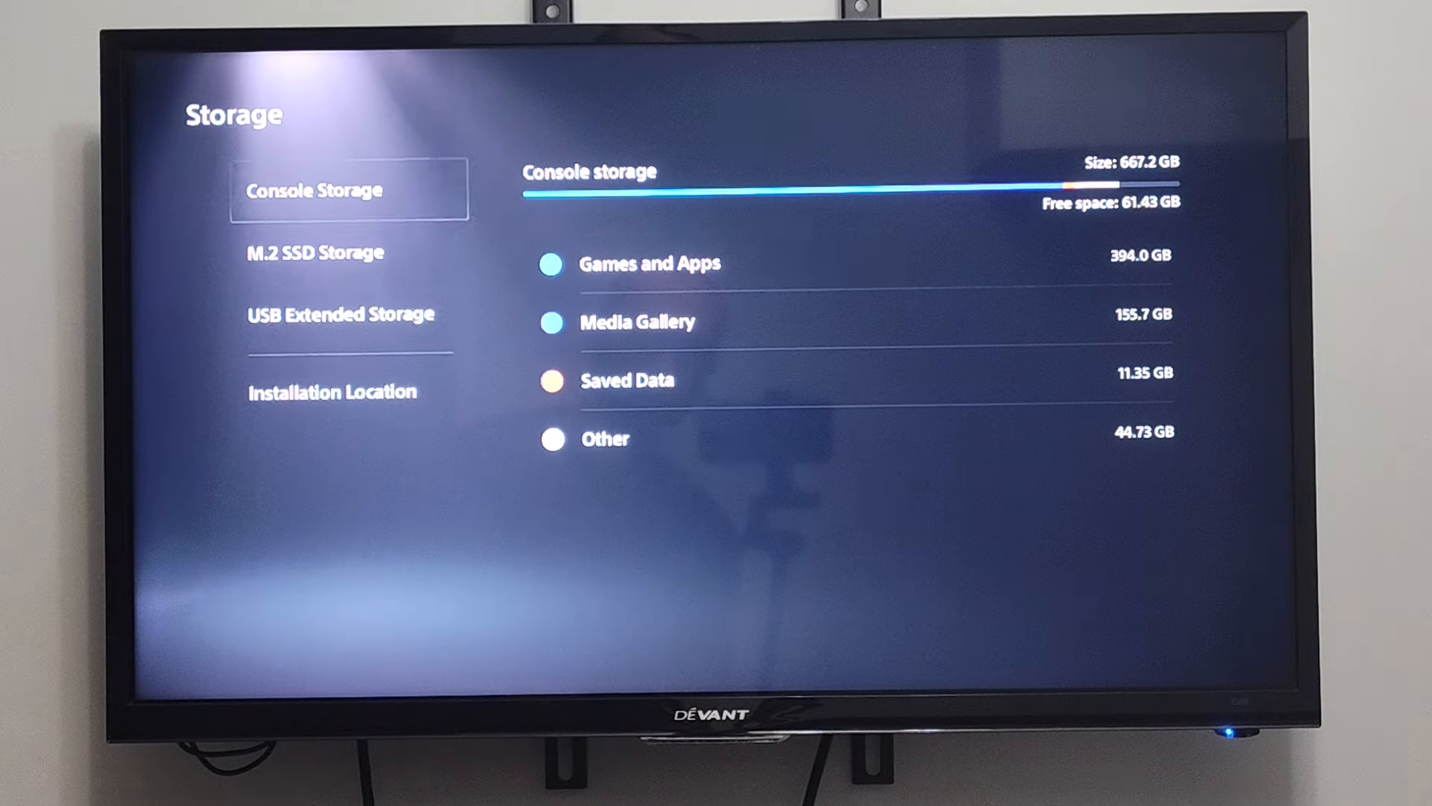
left_click(314, 252)
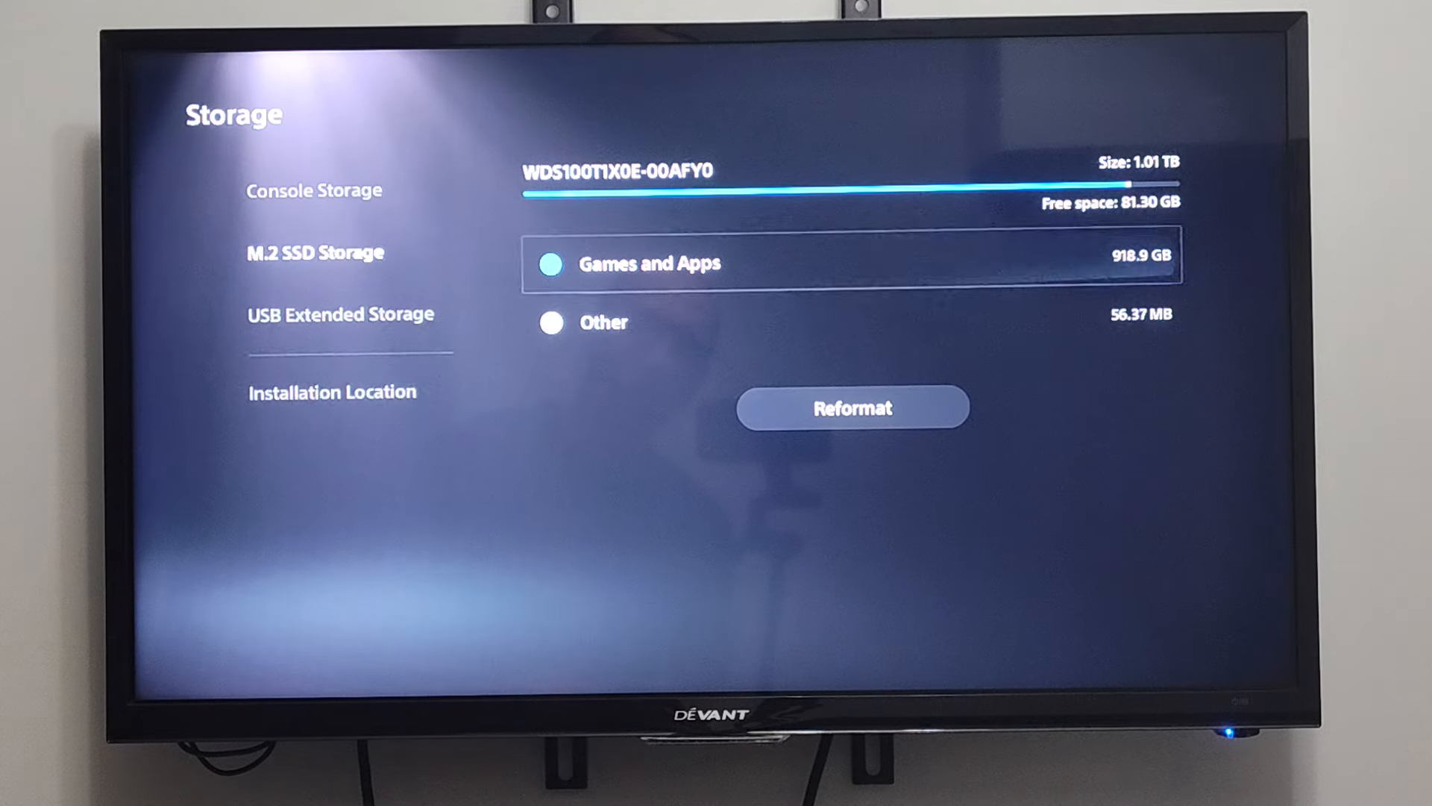
View Installation Location: PS5 titles to M.2 SSD, PS4 titles to console storage.
left_click(331, 391)
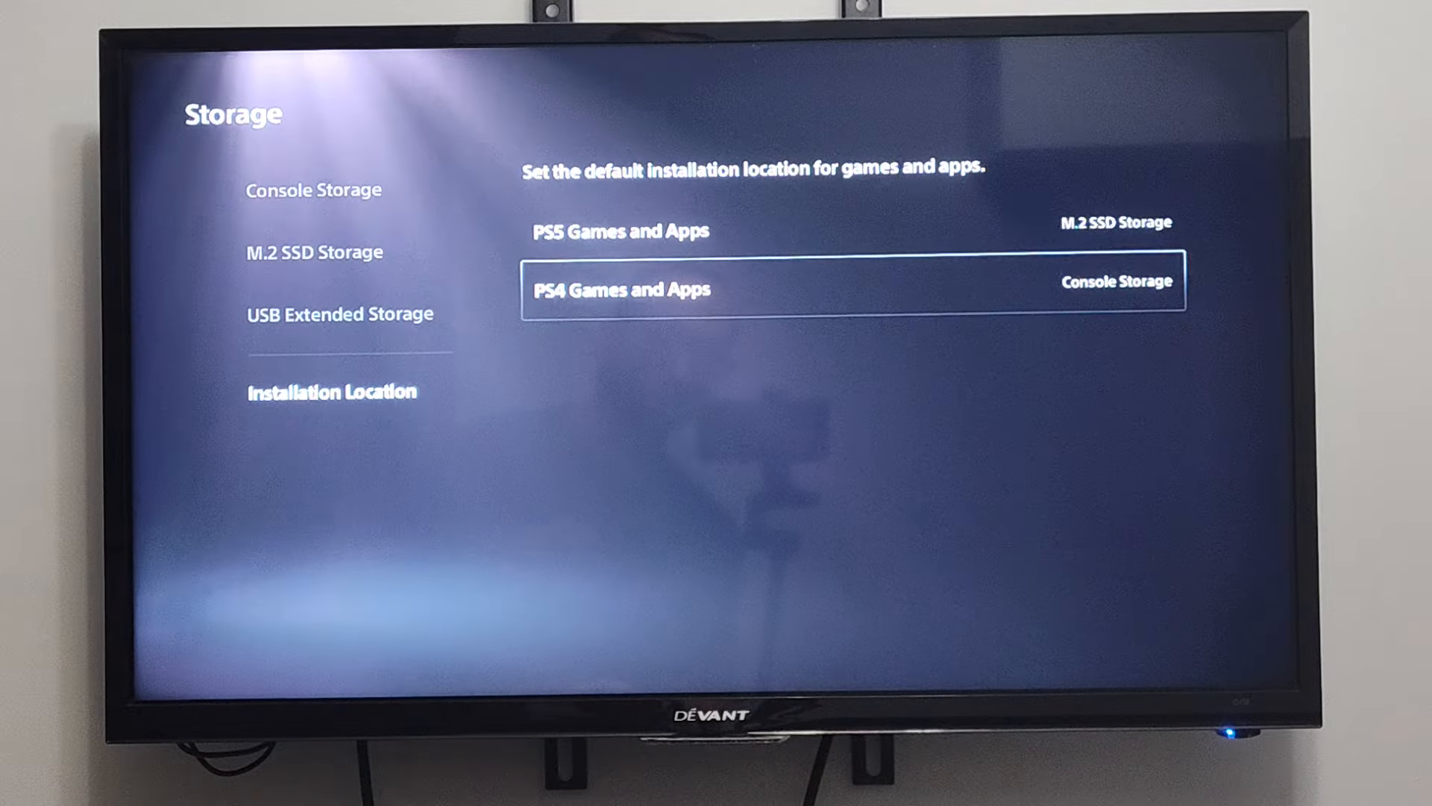
Back out to the storage categories, check console storage, then show the M.2 SSD overview.
key("Up")
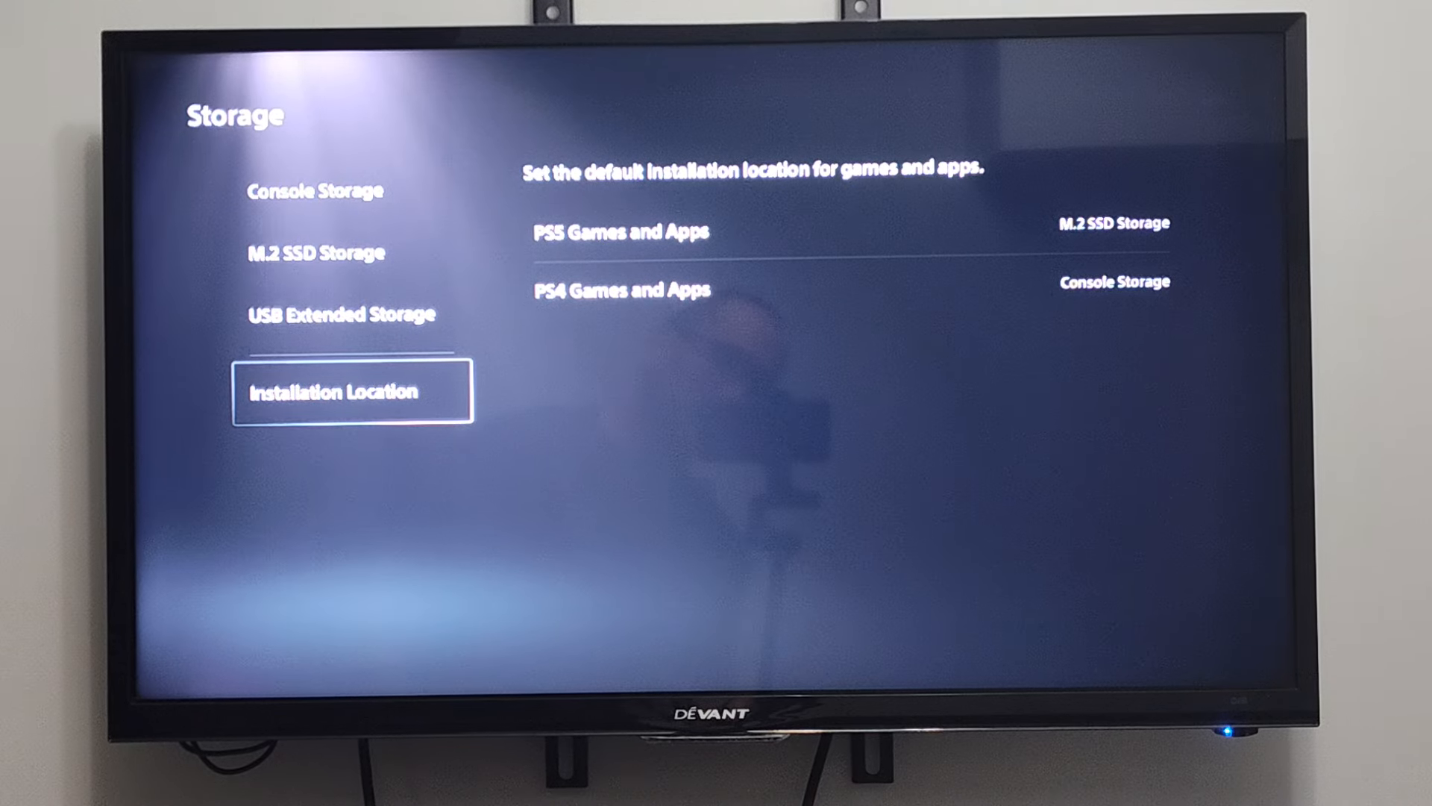
left_click(316, 252)
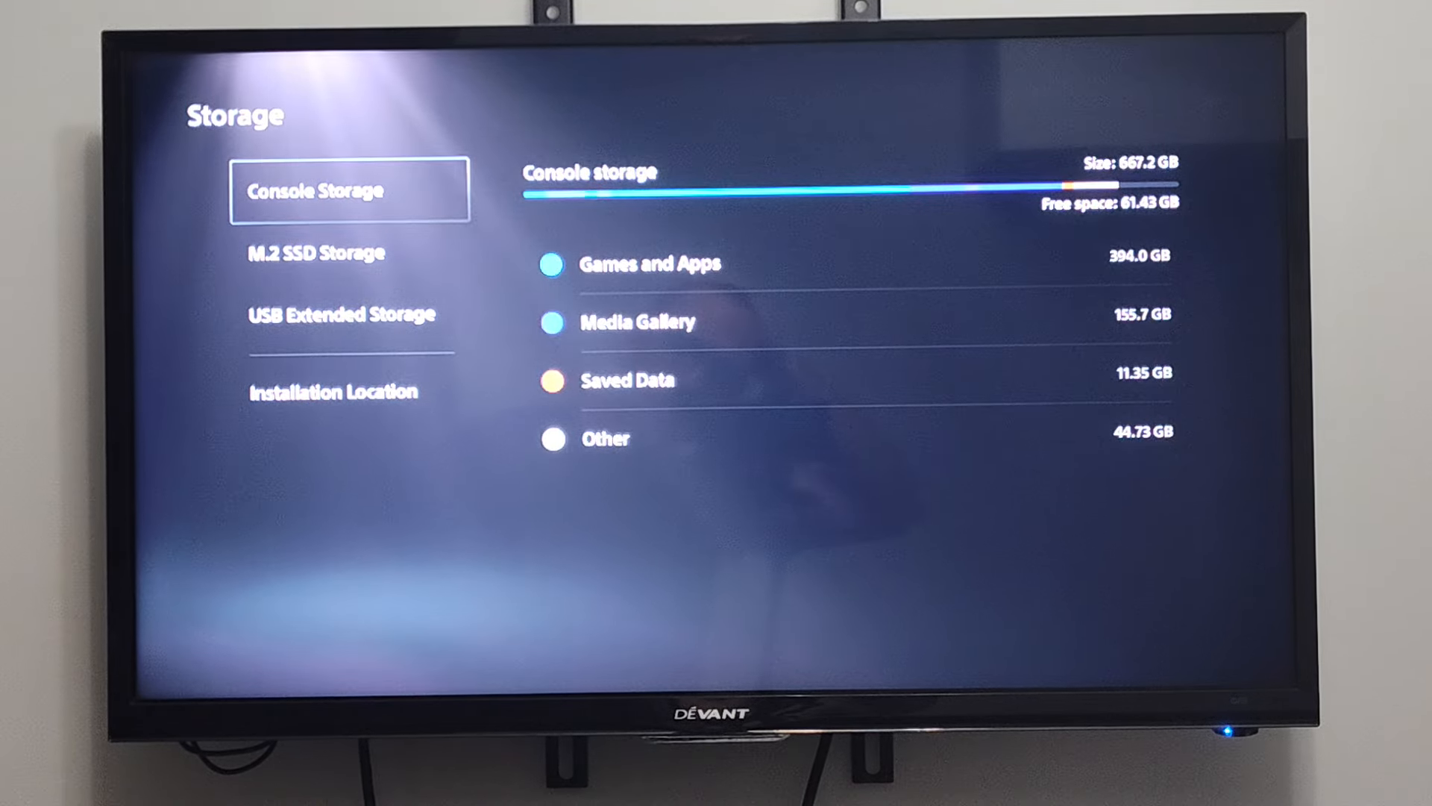
left_click(349, 253)
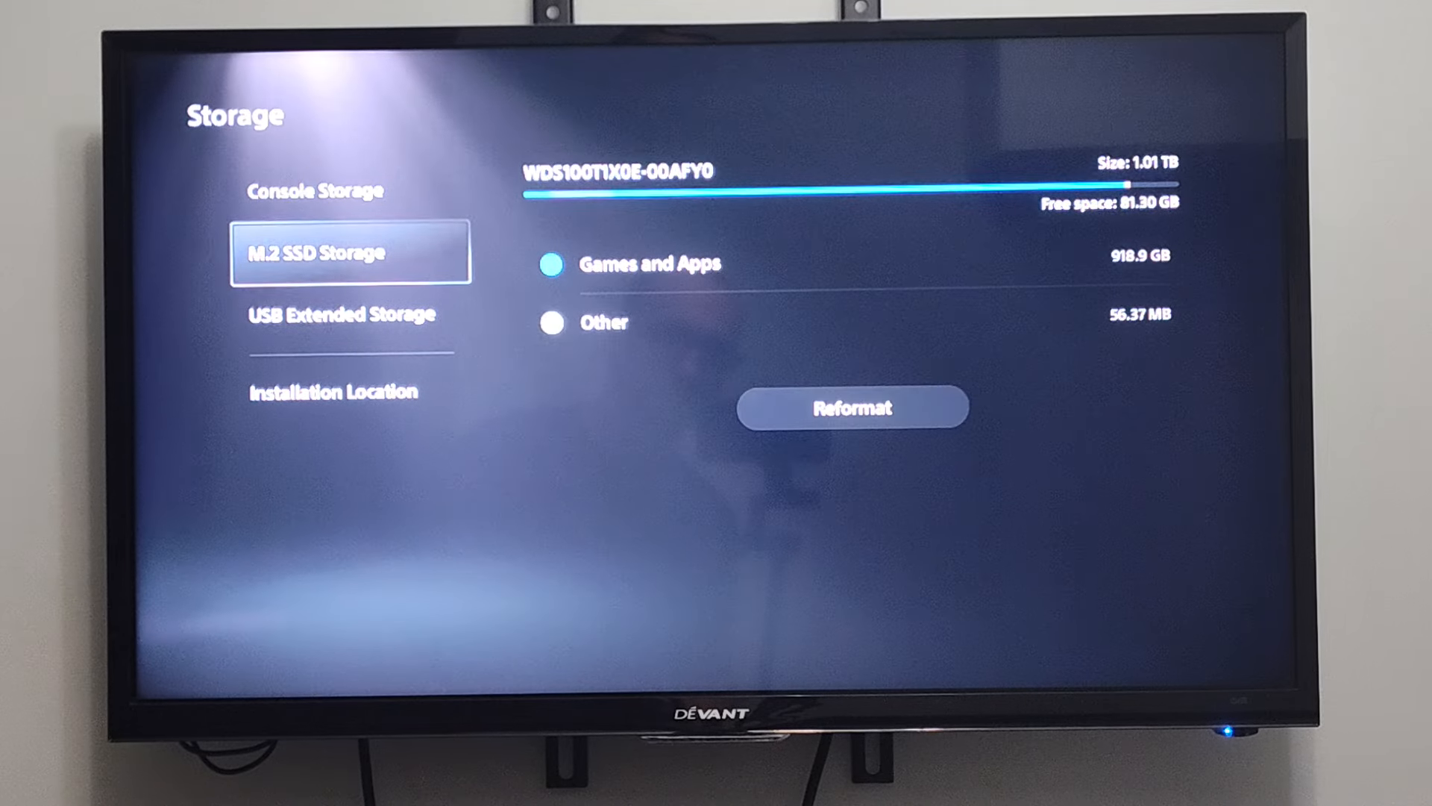